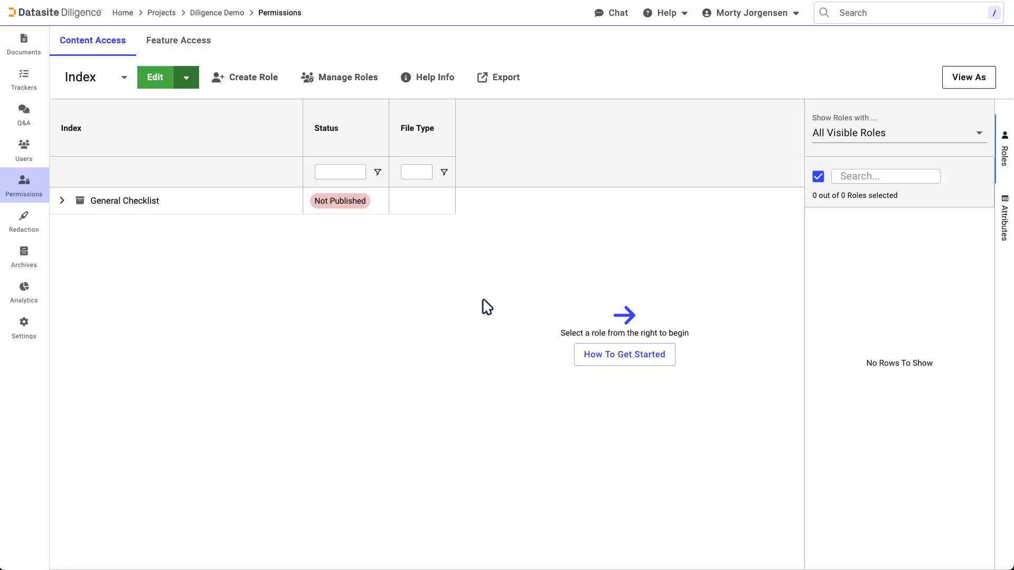
{"action": "mouse_move", "coordinate": [454, 276]}
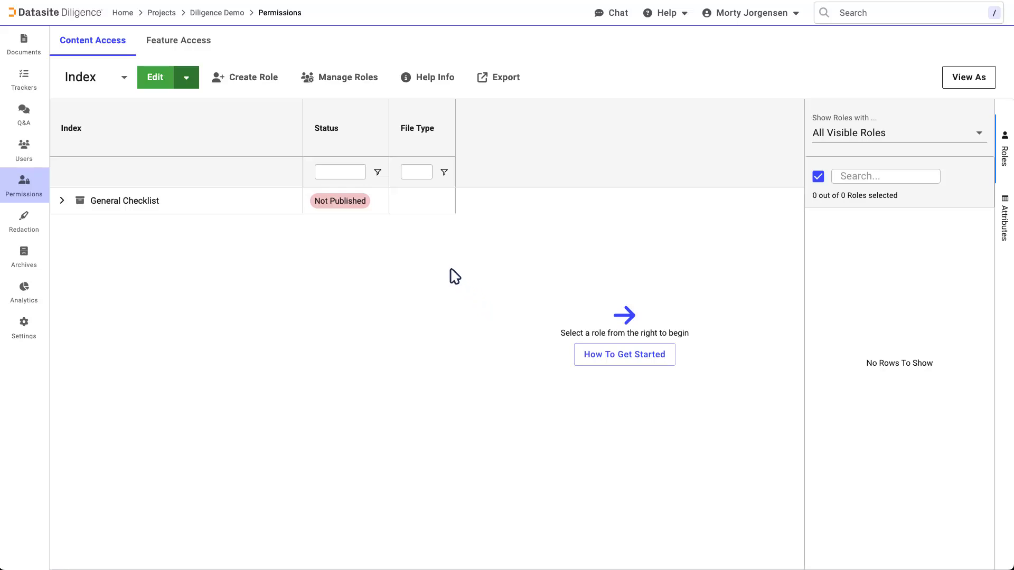
Start the Create Role wizard from the Permissions page
{"action": "left_click", "coordinate": [252, 77]}
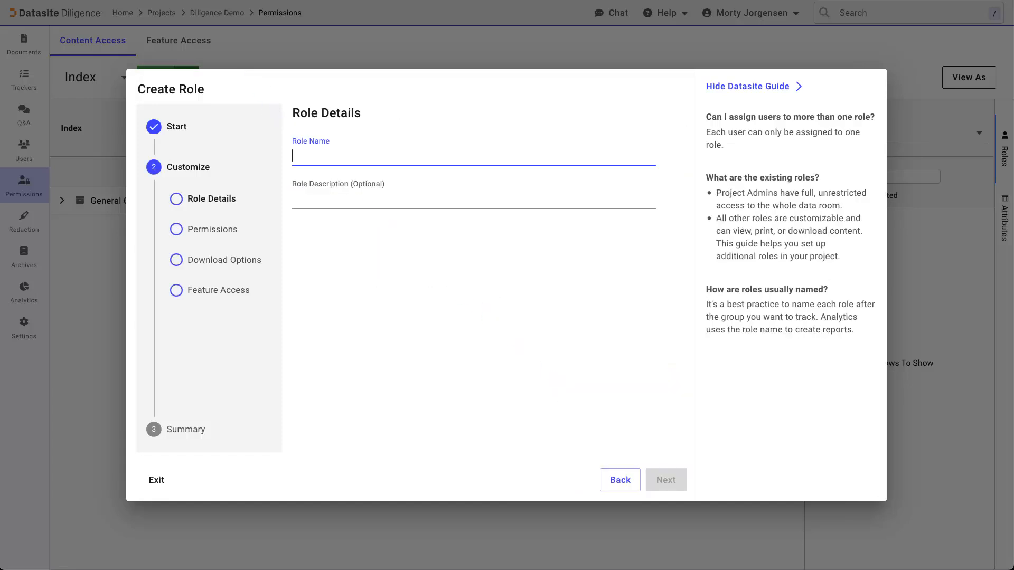
Name the role Reviewer with description Company ABC and continue to permissions
{"action": "type", "text": "Rev"}
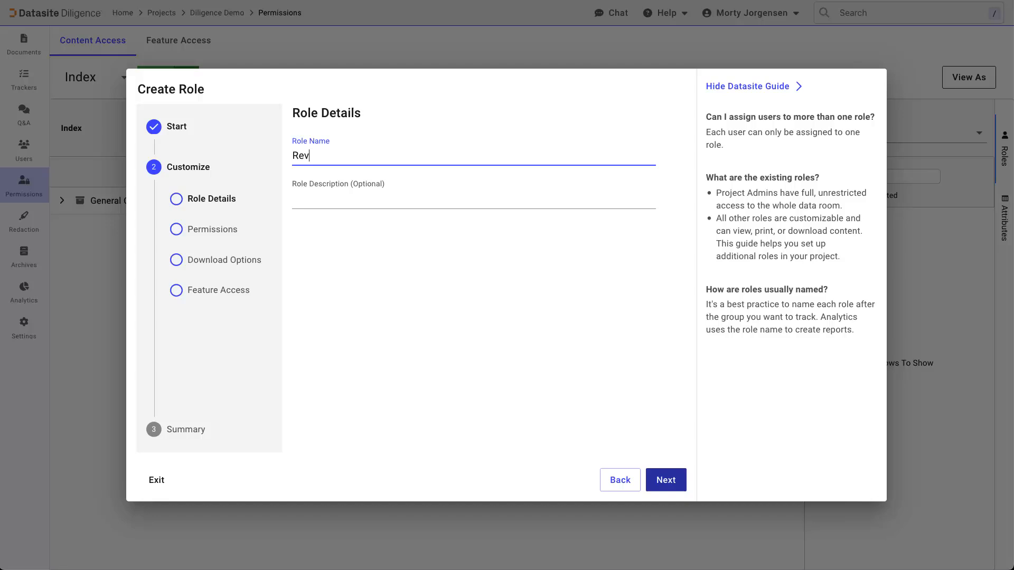
{"action": "type", "text": "iewer"}
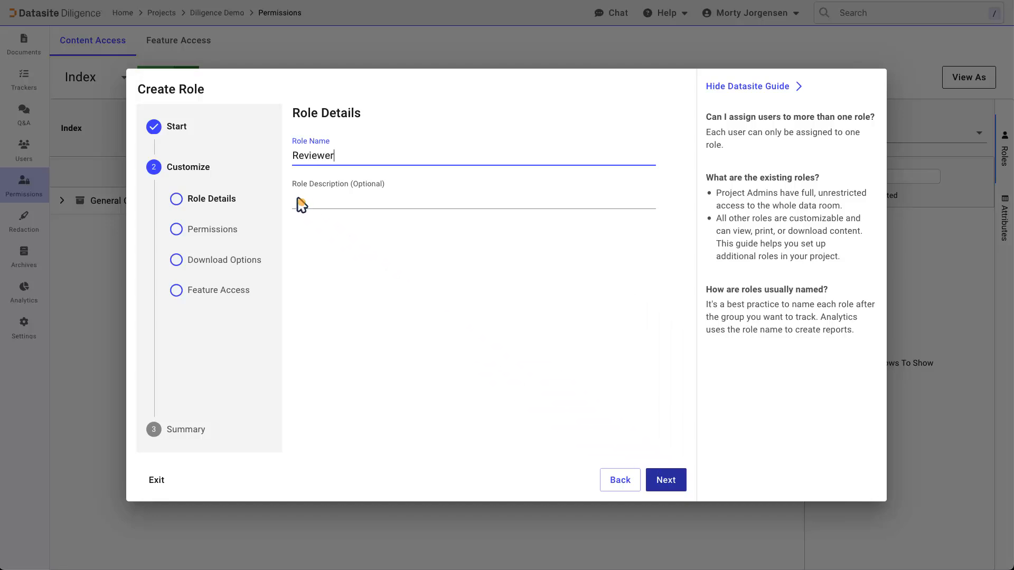
{"action": "type", "text": "Company ABC"}
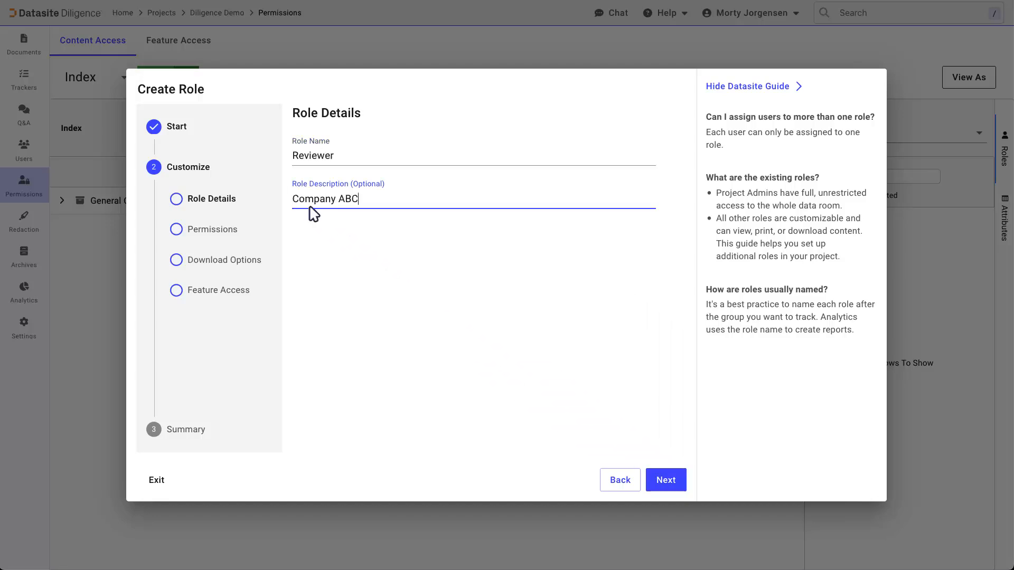
{"action": "left_click", "coordinate": [666, 480]}
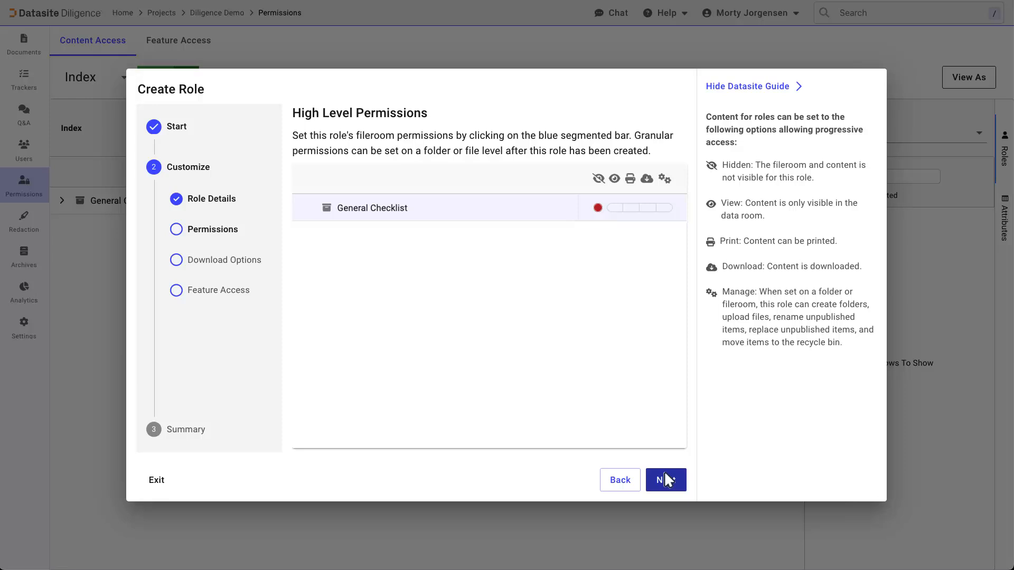
Grant the role Download-level access to General Checklist and continue
{"action": "left_click", "coordinate": [624, 208]}
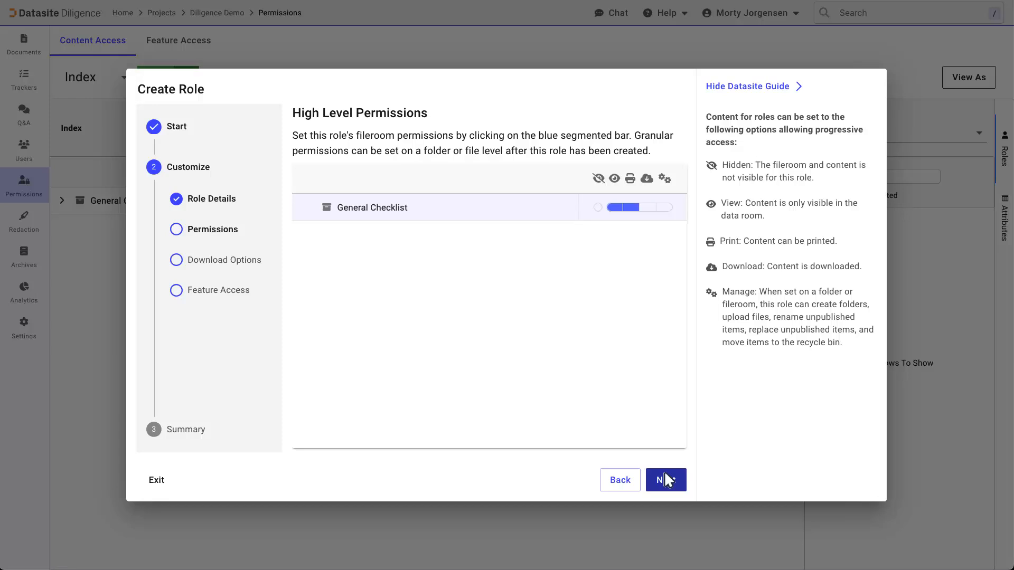
{"action": "left_click", "coordinate": [598, 208]}
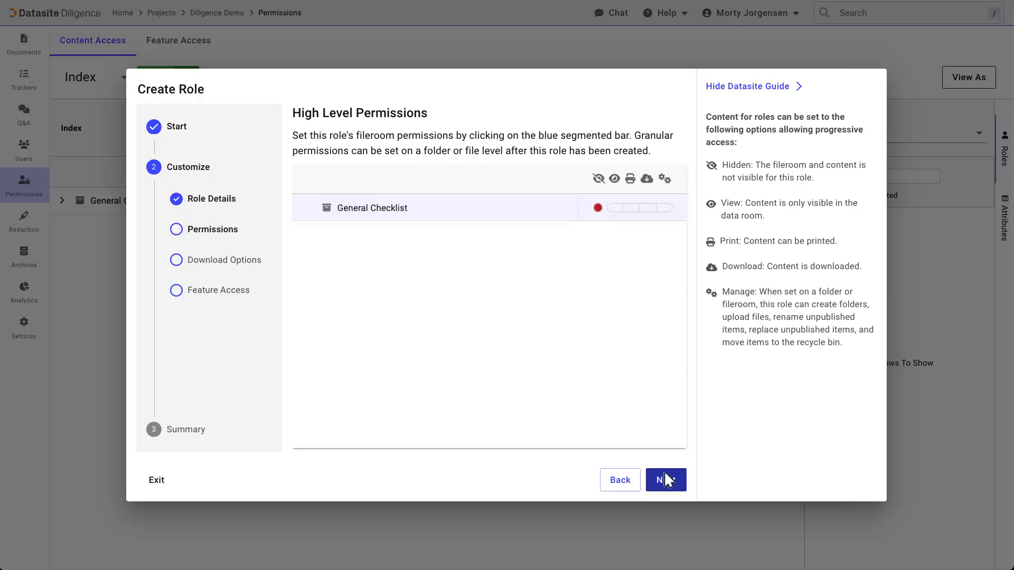
{"action": "left_click", "coordinate": [646, 208]}
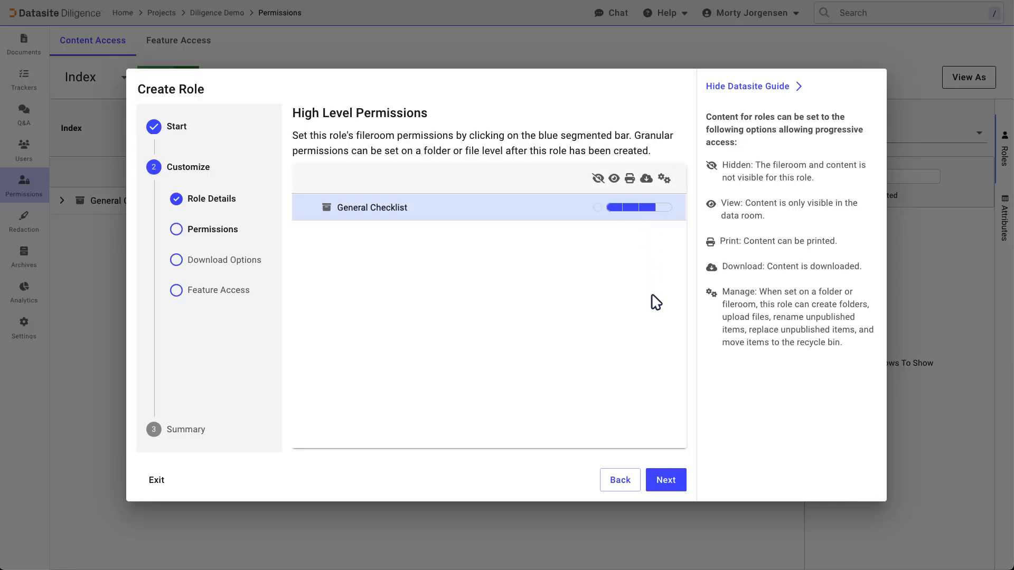
{"action": "left_click", "coordinate": [666, 479]}
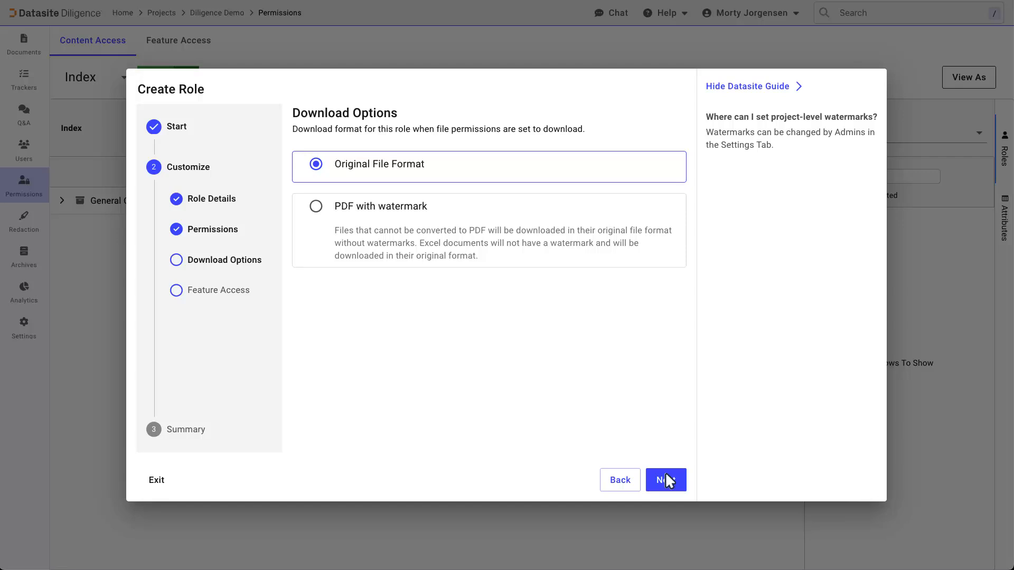
{"action": "mouse_move", "coordinate": [553, 391]}
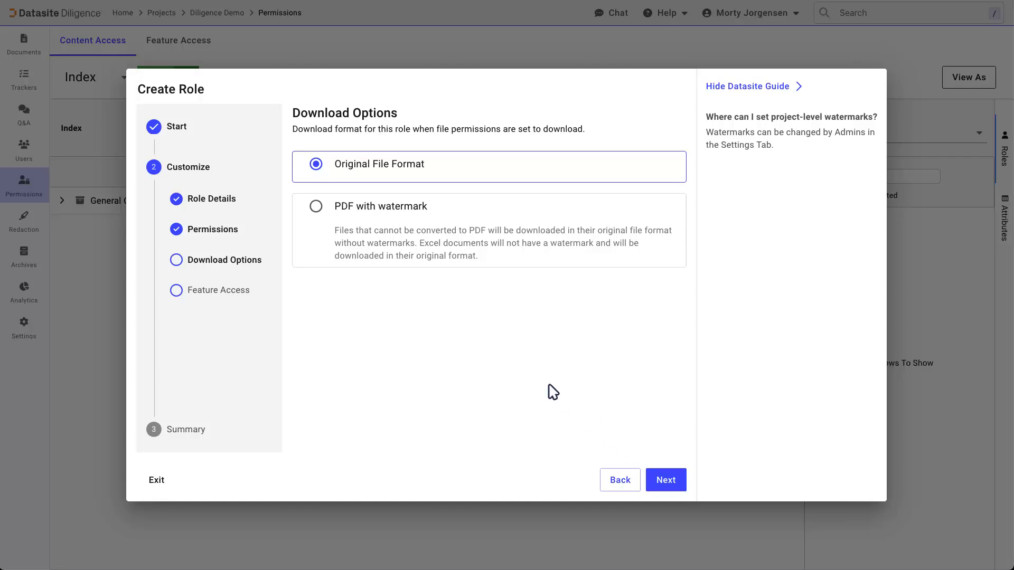
Choose PDF with watermark as the role's download format and continue
{"action": "left_click", "coordinate": [316, 206]}
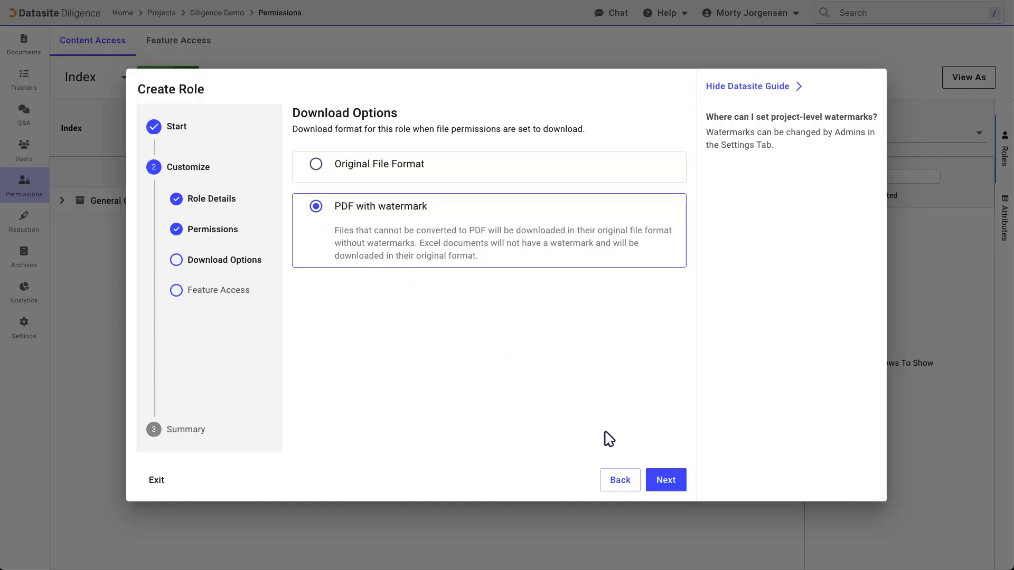
{"action": "left_click", "coordinate": [664, 479]}
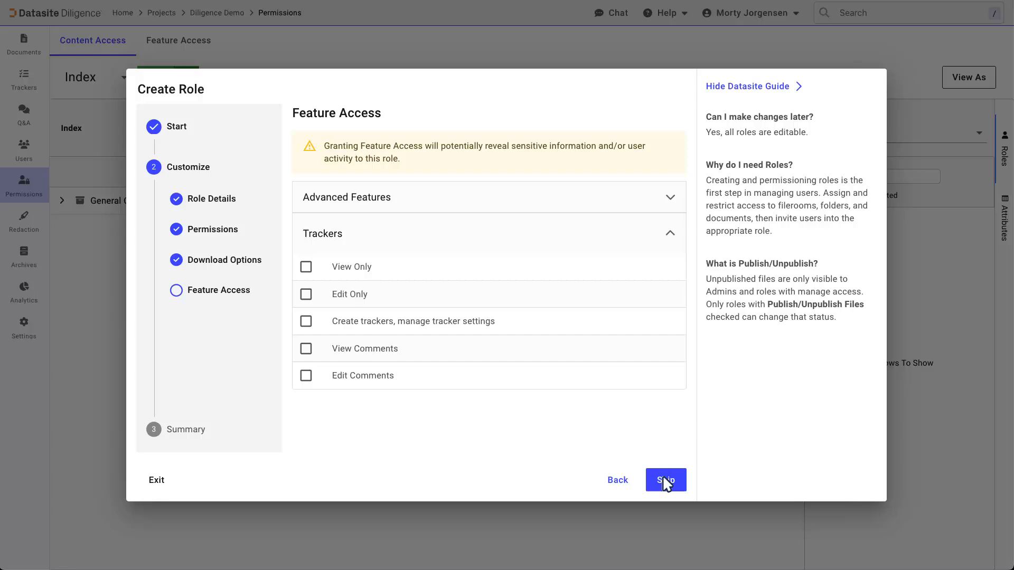
{"action": "mouse_move", "coordinate": [672, 195]}
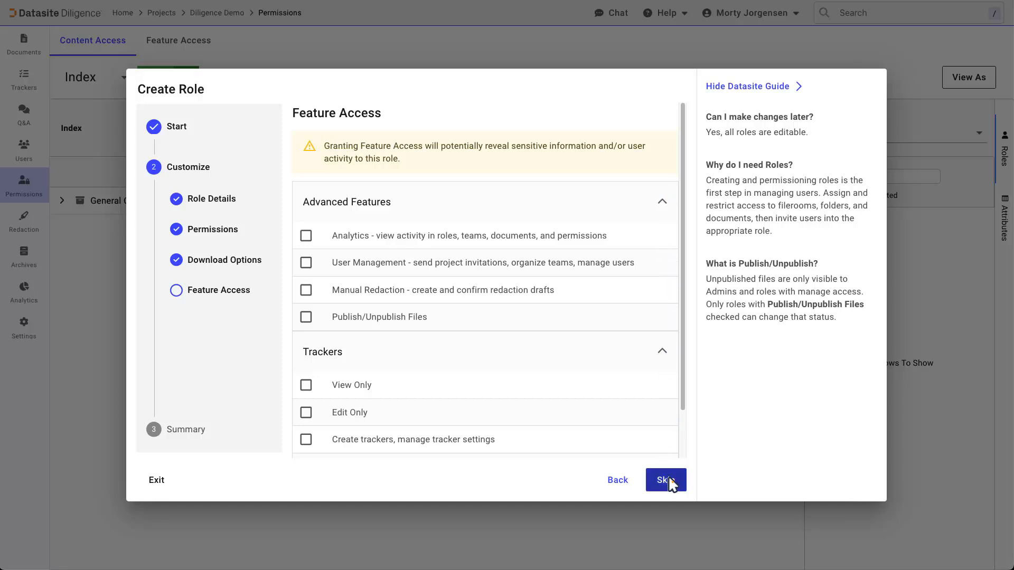
Skip Feature Access without granting any features, reaching the Summary
{"action": "left_click", "coordinate": [664, 480]}
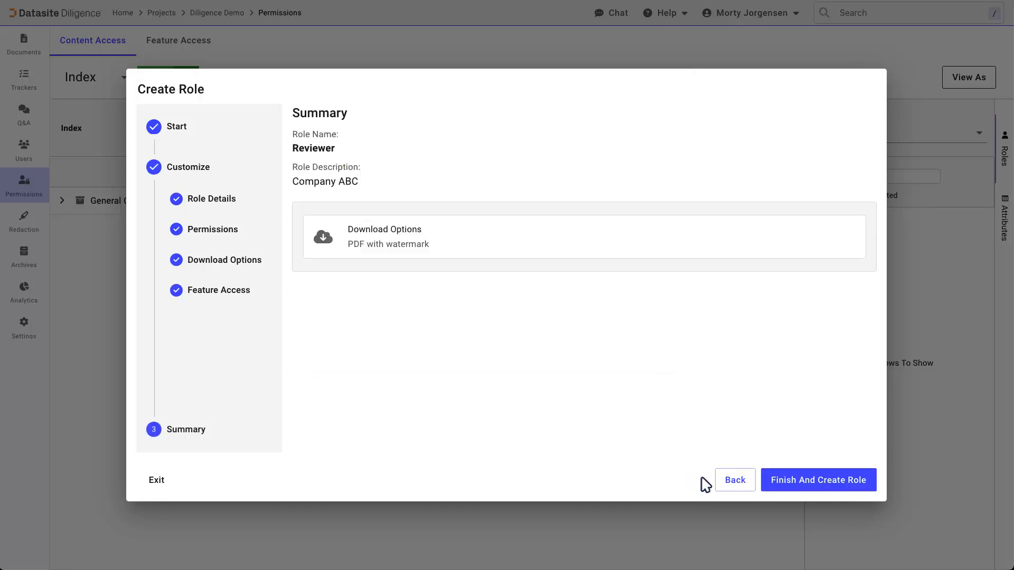
Finish creating the Reviewer role and go on to set its permissions
{"action": "left_click", "coordinate": [817, 479]}
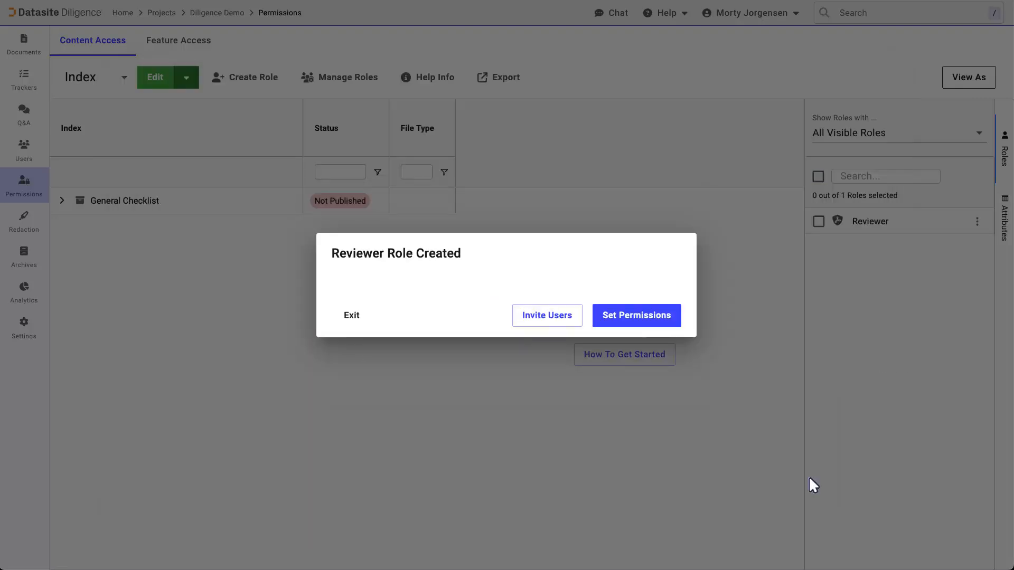
{"action": "mouse_move", "coordinate": [773, 445]}
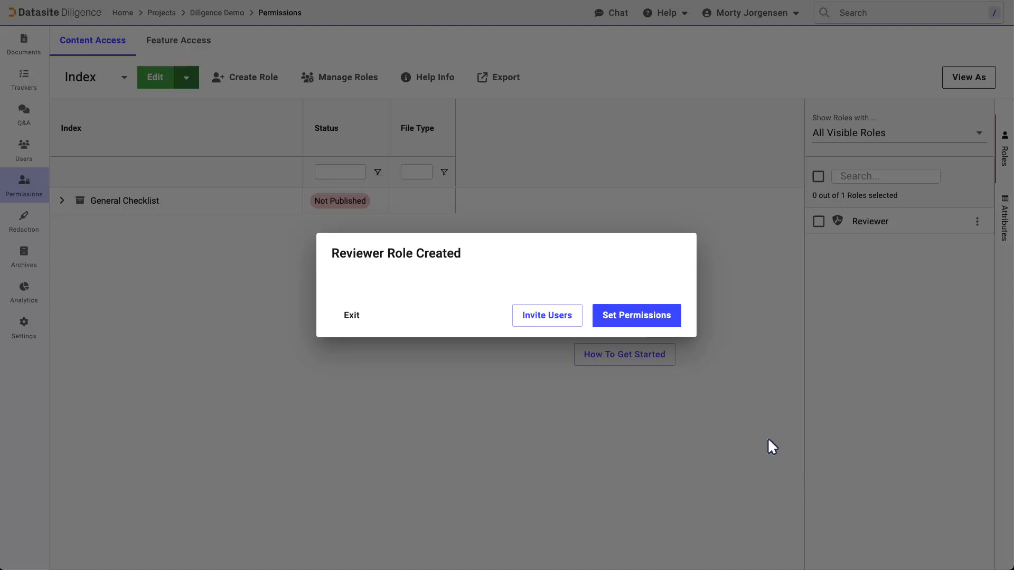
{"action": "left_click", "coordinate": [635, 315]}
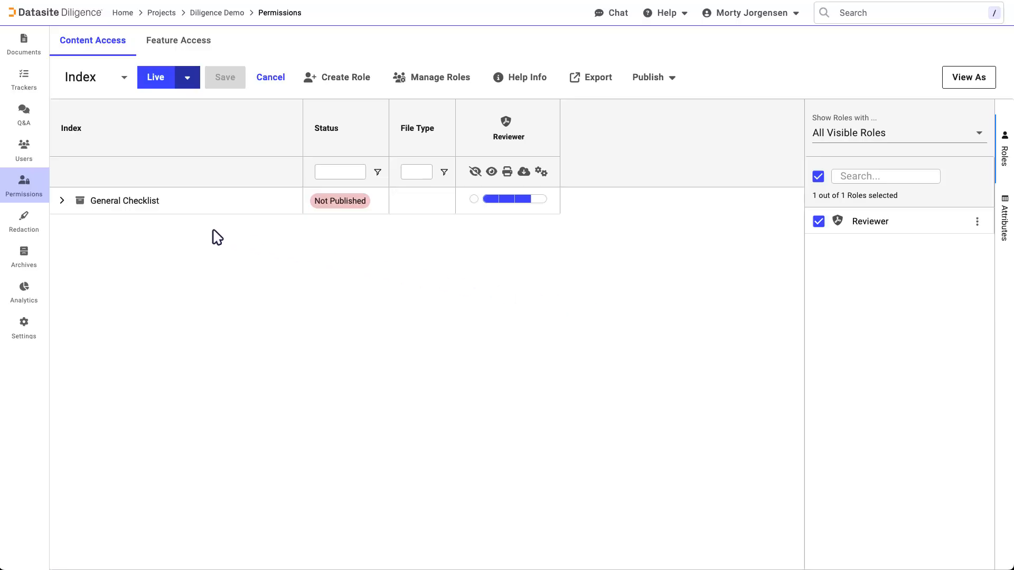
Hide 7 Human Resources from Reviewer, then filter the index to xlsx files
{"action": "left_click", "coordinate": [62, 200]}
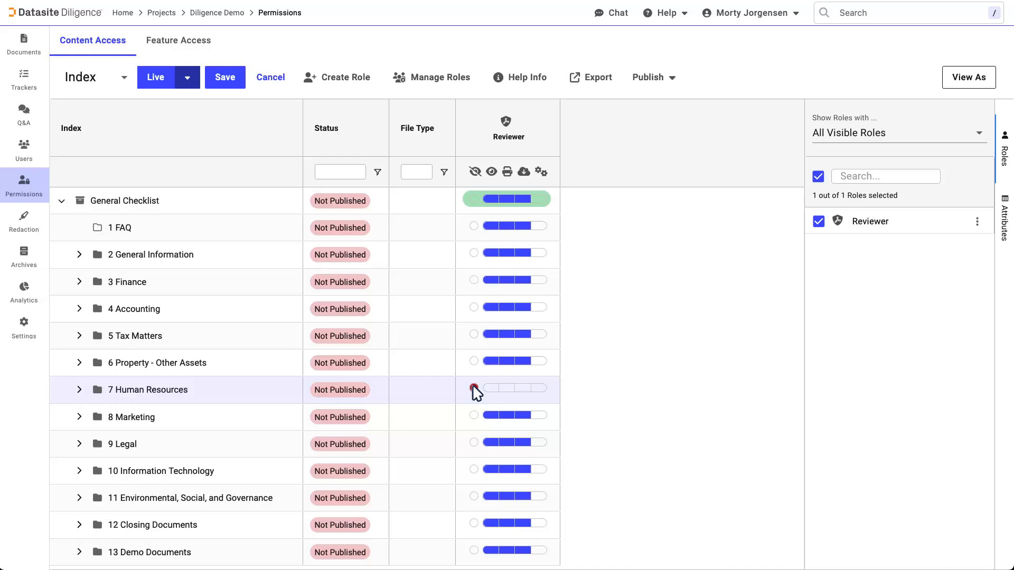
{"action": "left_click", "coordinate": [508, 199]}
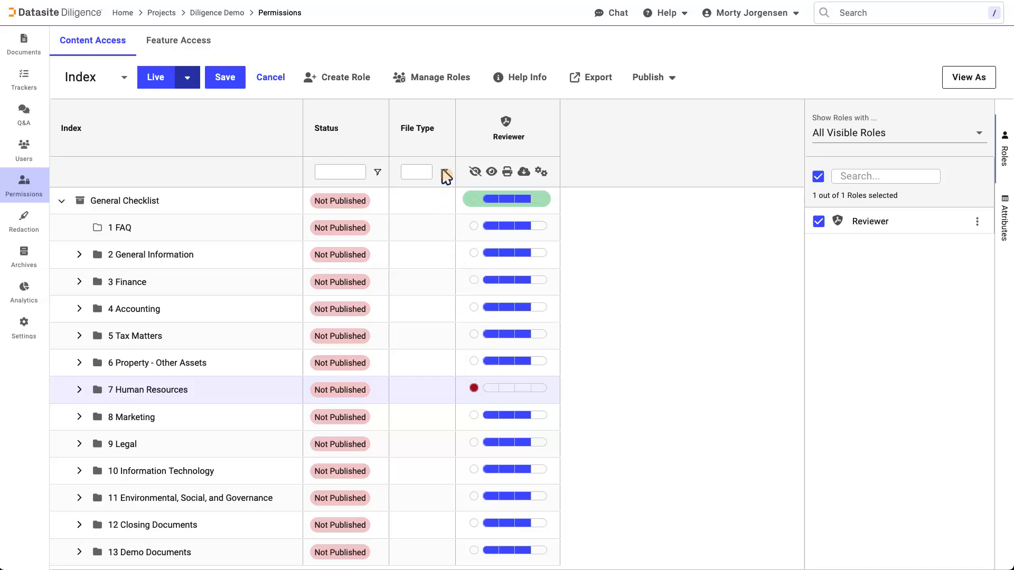
{"action": "left_click", "coordinate": [416, 172]}
{"action": "type", "text": "Spread"}
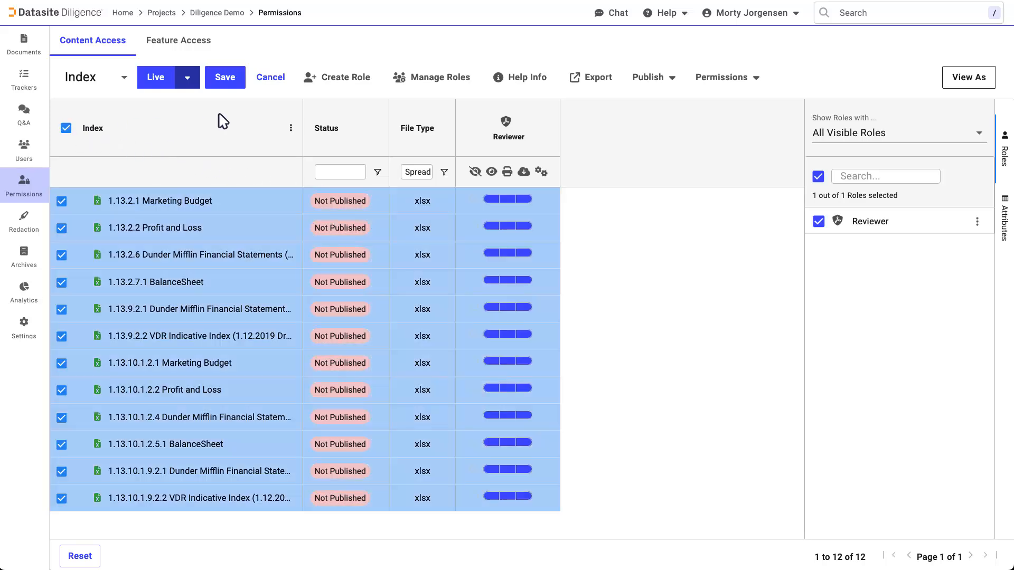
Make the twelve xlsx files view-only for Reviewer and filter to Not Published items
{"action": "left_click", "coordinate": [725, 77]}
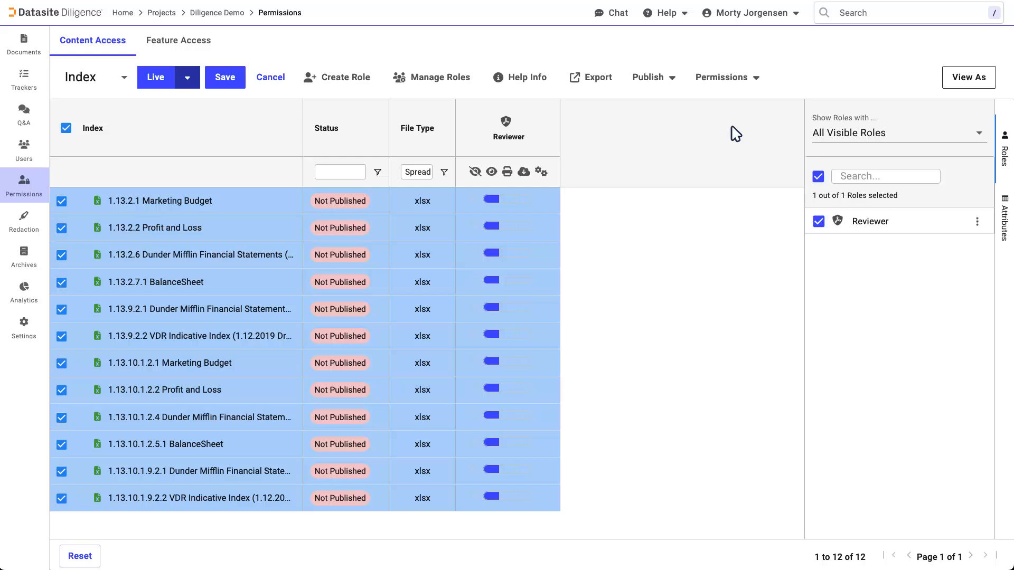
{"action": "left_click", "coordinate": [376, 172]}
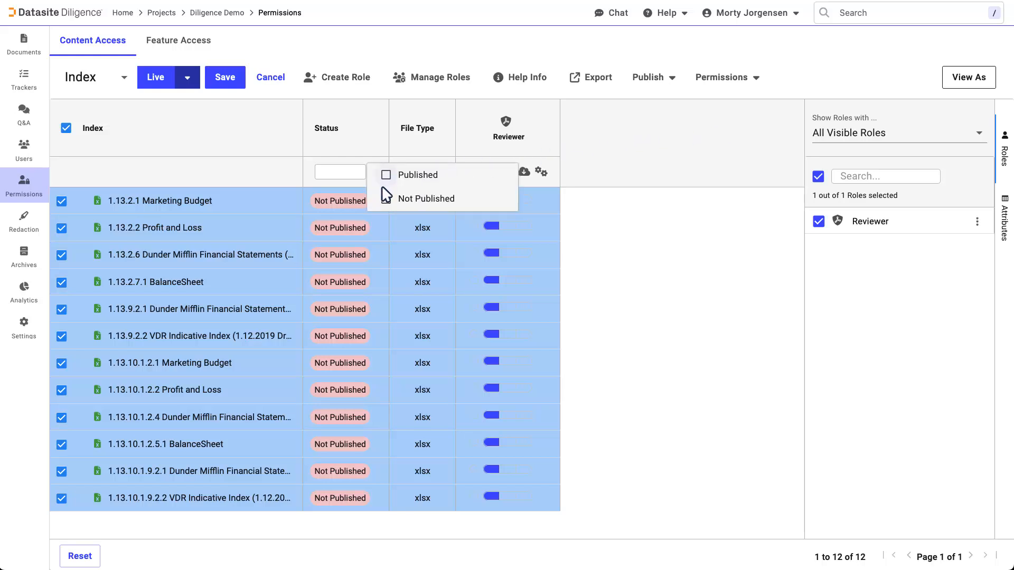
{"action": "left_click", "coordinate": [385, 174]}
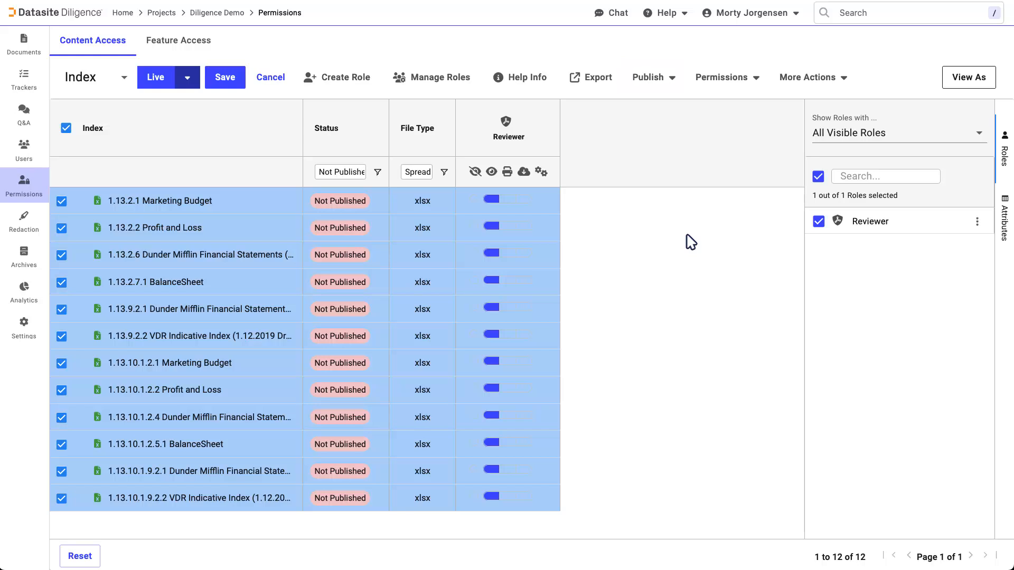
{"action": "mouse_move", "coordinate": [807, 77]}
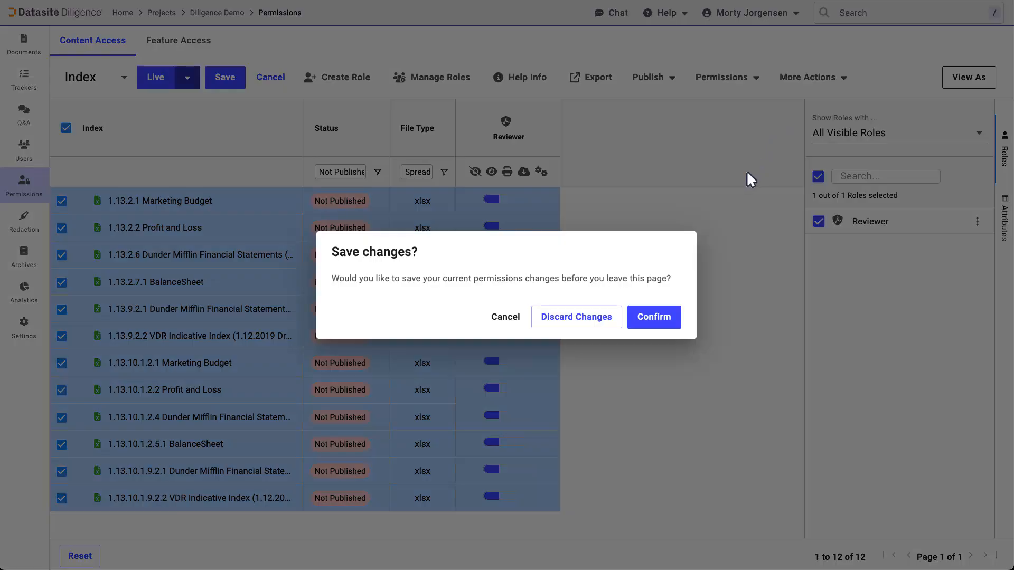
Save the permission changes, publish the twelve spreadsheets, and reset the filters
{"action": "left_click", "coordinate": [653, 317]}
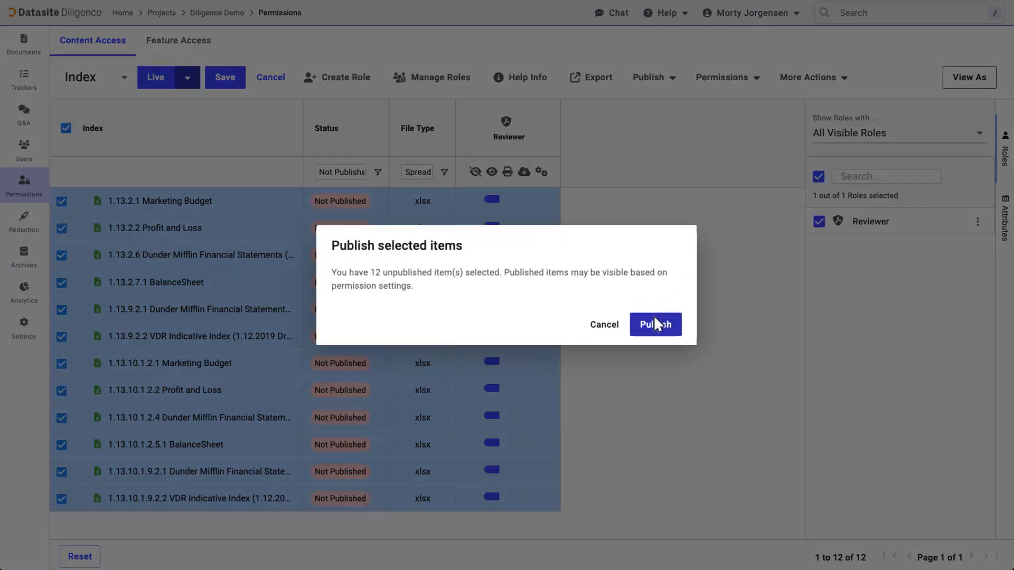
{"action": "left_click", "coordinate": [655, 325]}
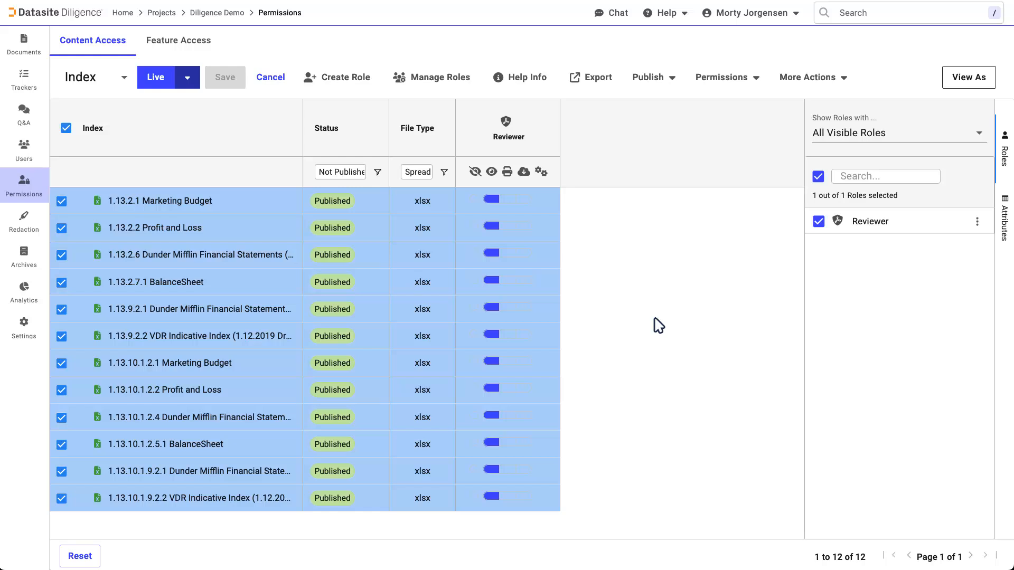
{"action": "mouse_move", "coordinate": [648, 320]}
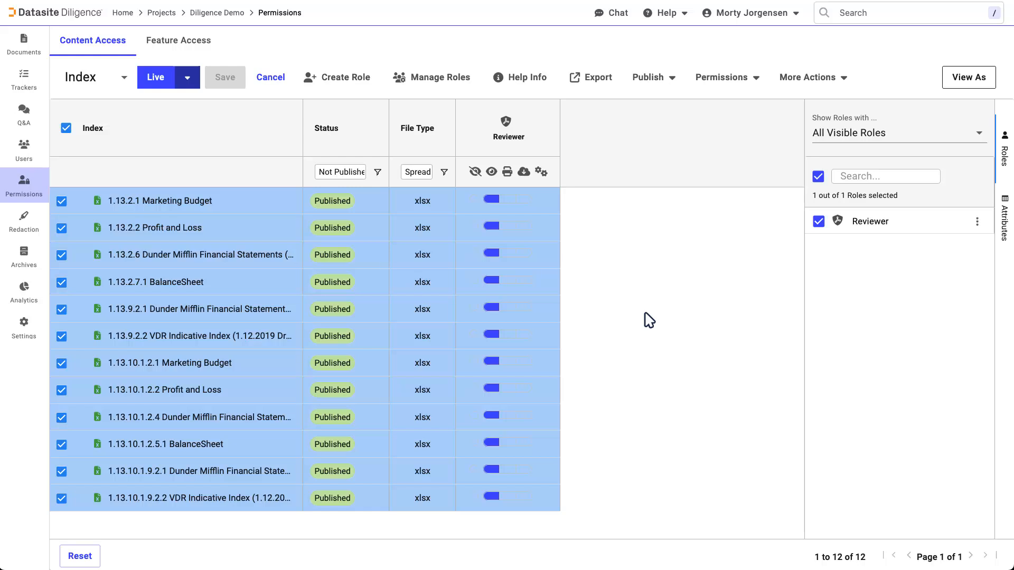
{"action": "left_click", "coordinate": [379, 172]}
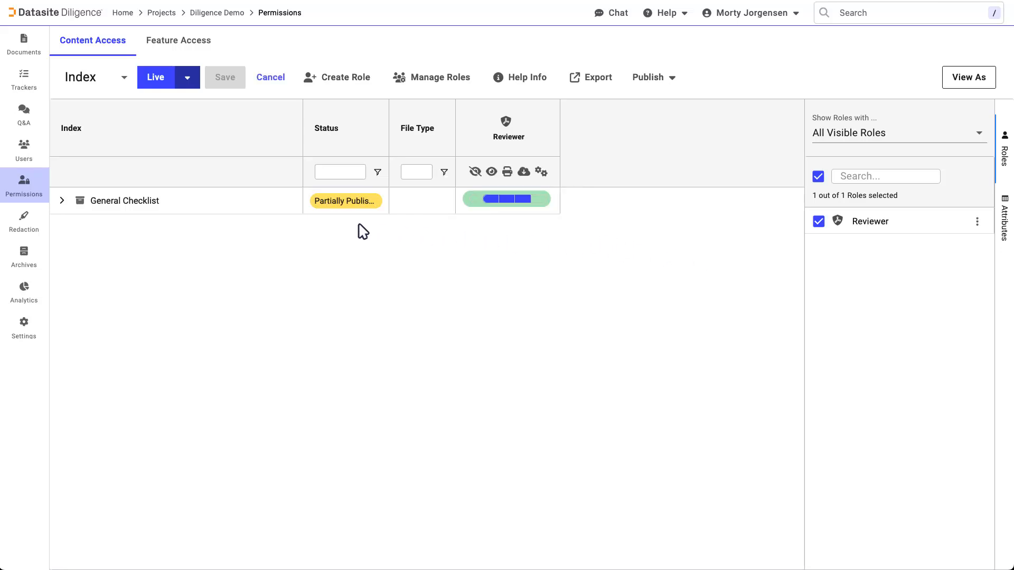
Expand General Checklist and preview the data room as the Reviewer role via View As
{"action": "left_click", "coordinate": [62, 200]}
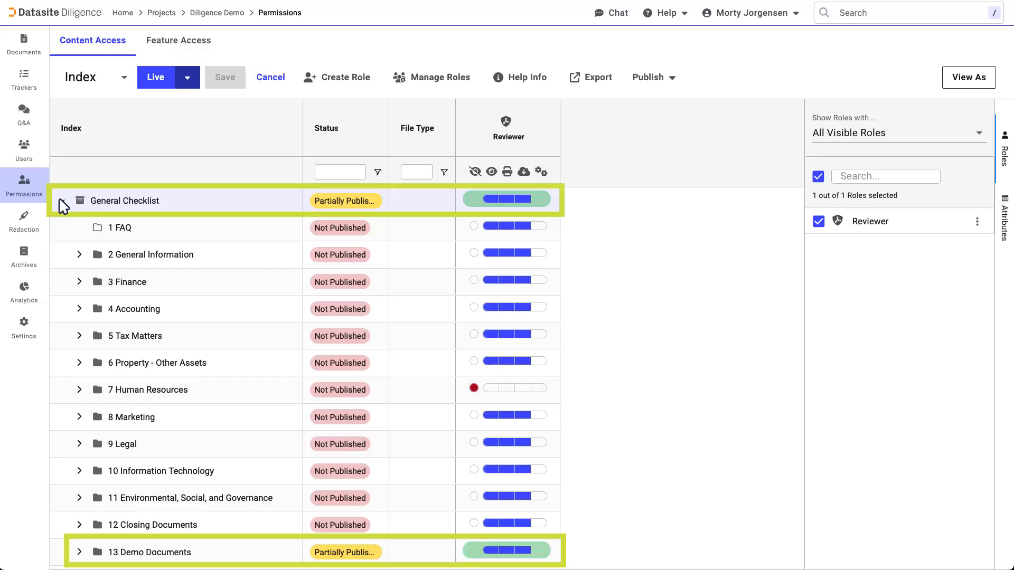
{"action": "left_click", "coordinate": [79, 201]}
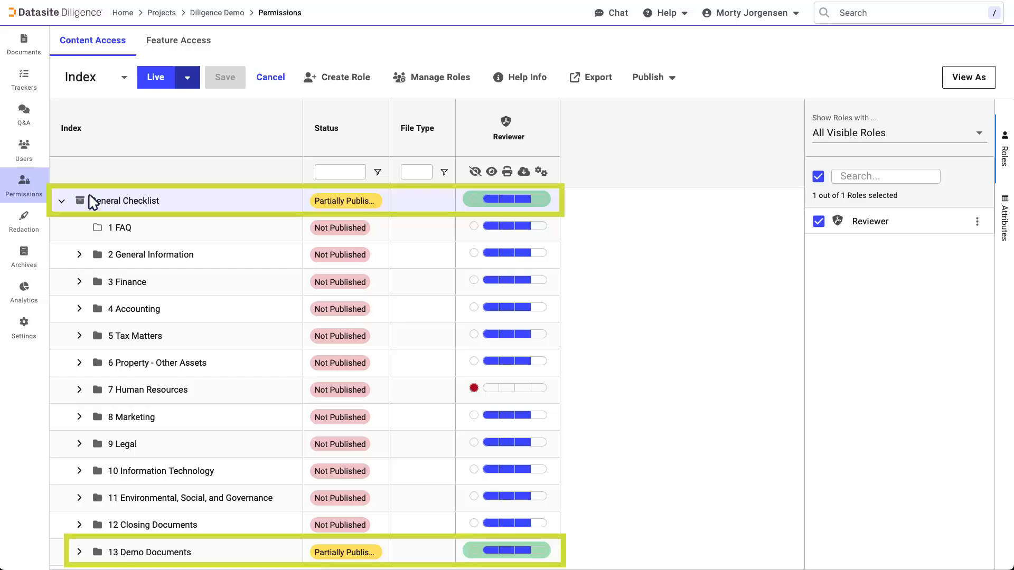
{"action": "left_click", "coordinate": [968, 77]}
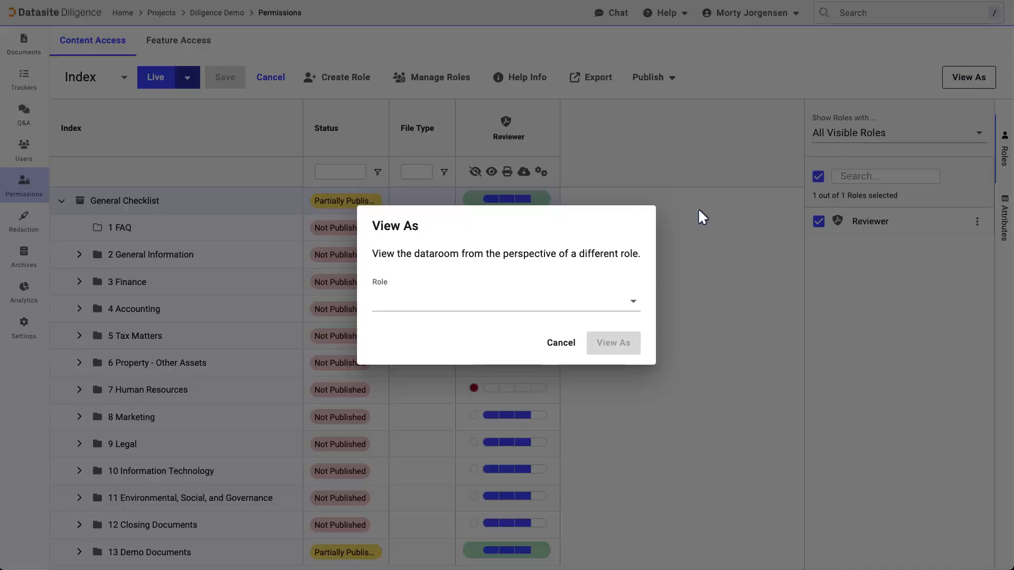
{"action": "left_click", "coordinate": [505, 301]}
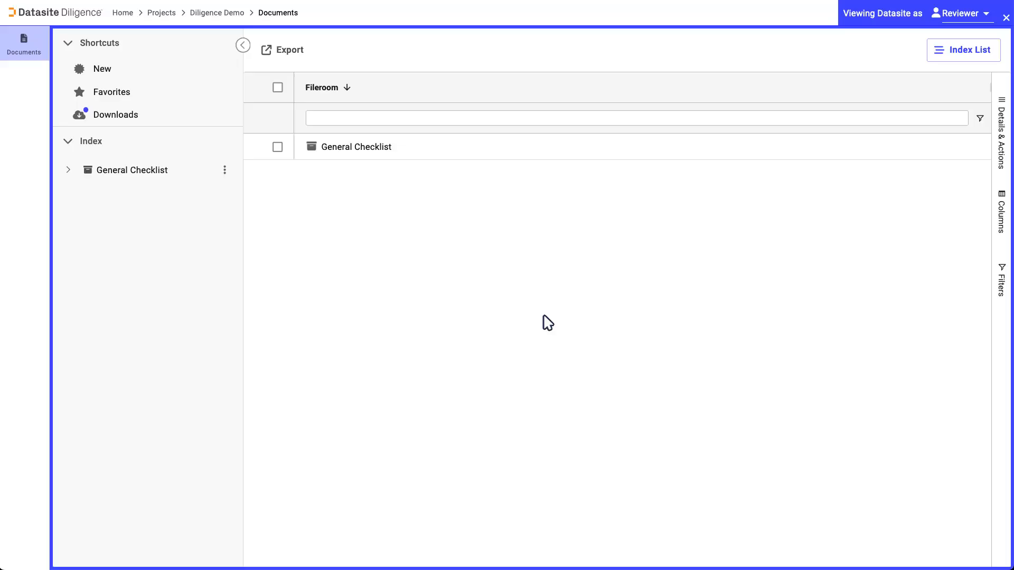
Browse Demo Documents and Financials as the Reviewer, then leave the preview
{"action": "left_click", "coordinate": [68, 169]}
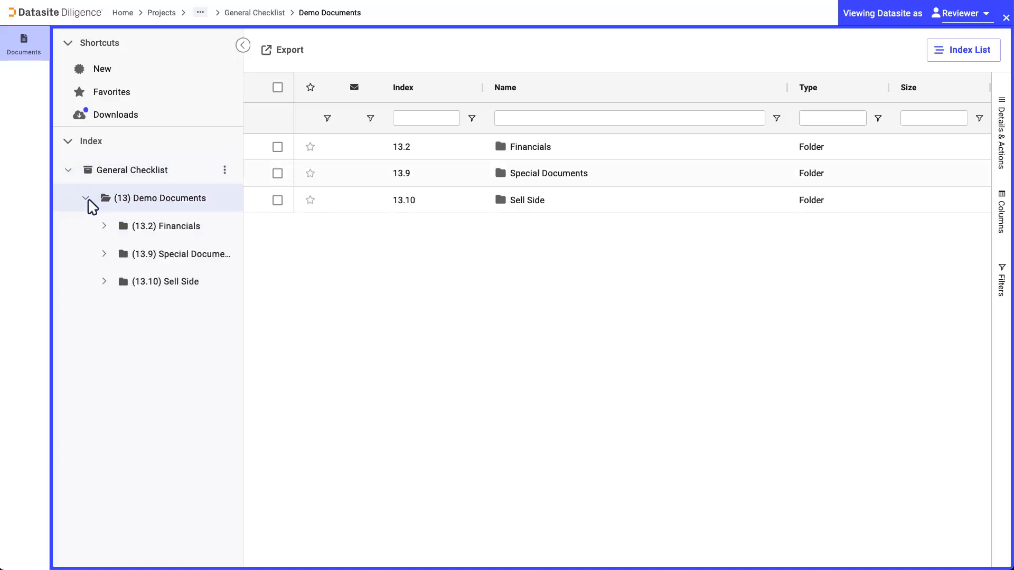
{"action": "left_click", "coordinate": [172, 226]}
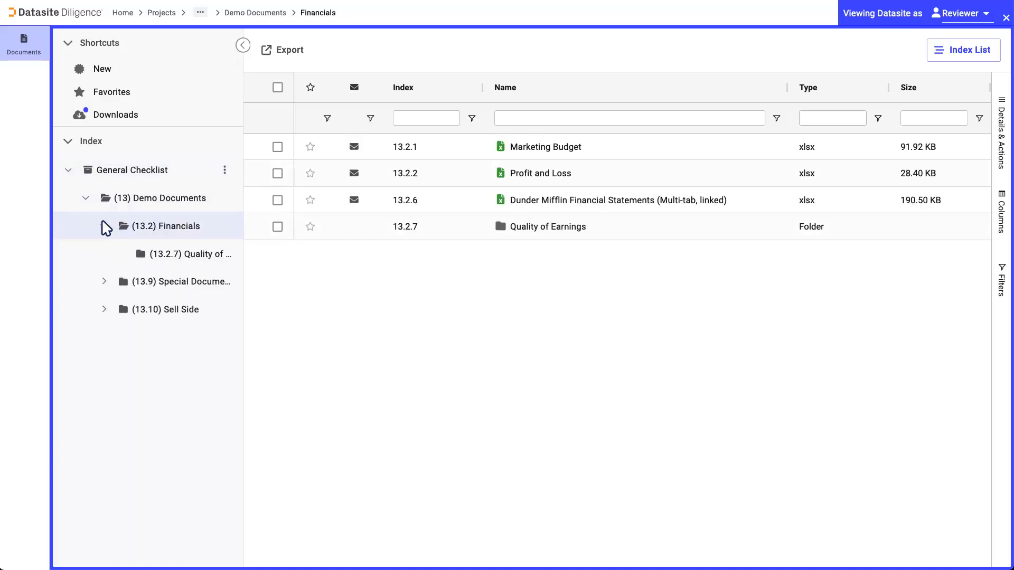
{"action": "left_click", "coordinate": [964, 50]}
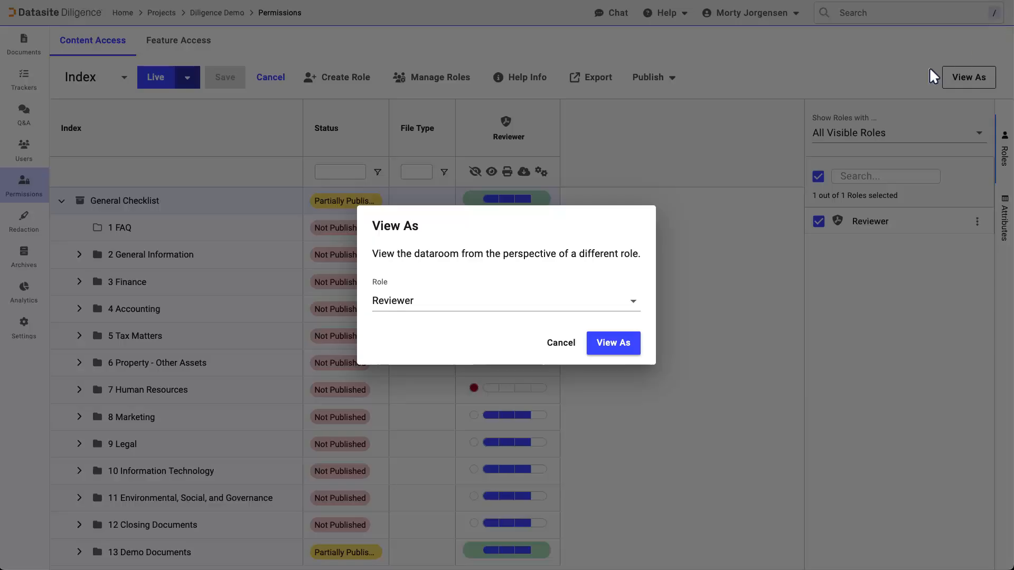
Dismiss the view-as prompt, check the Attributes list, and return to the Roles list
{"action": "left_click", "coordinate": [560, 342]}
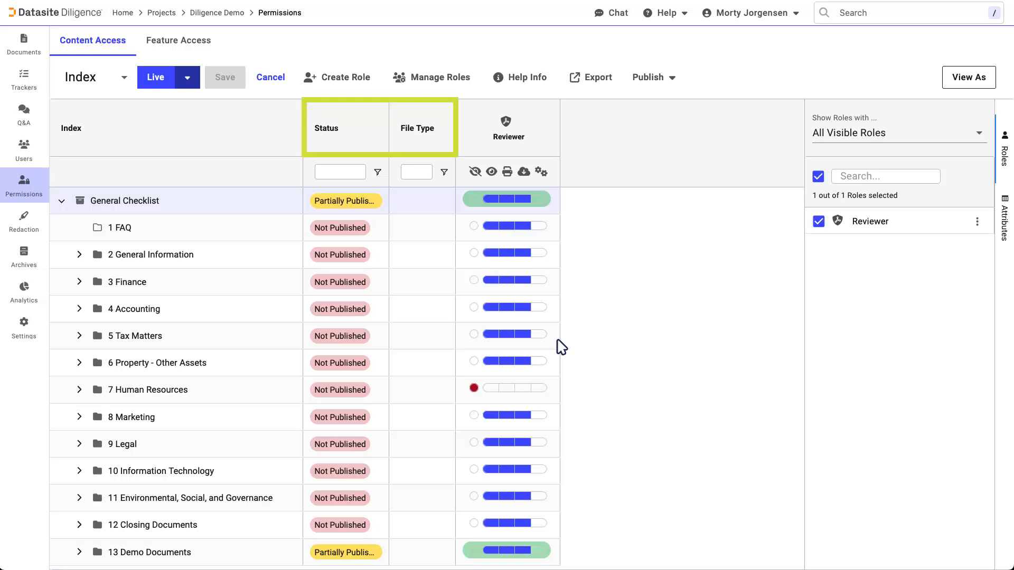
{"action": "mouse_move", "coordinate": [635, 324]}
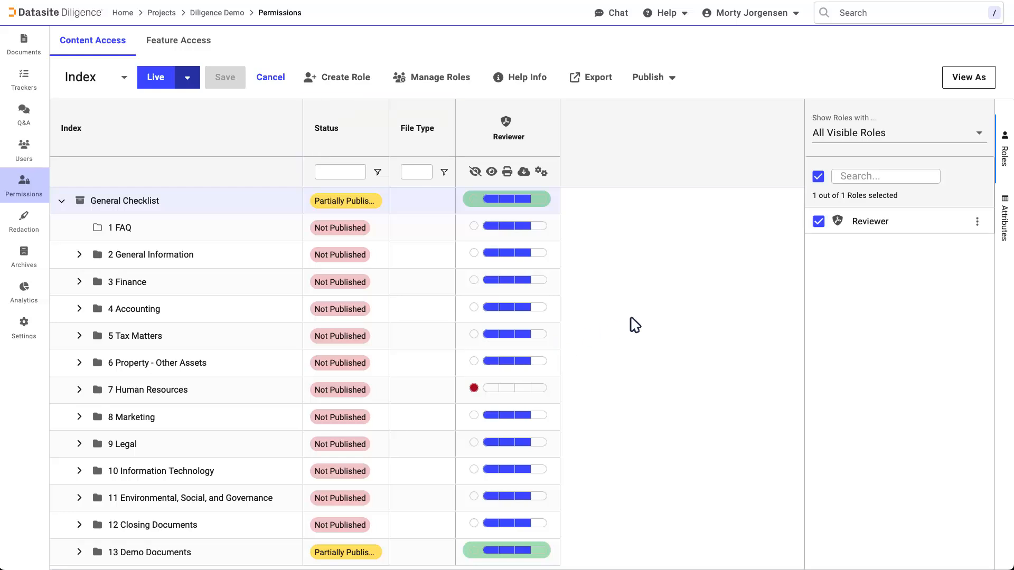
{"action": "left_click", "coordinate": [1004, 217]}
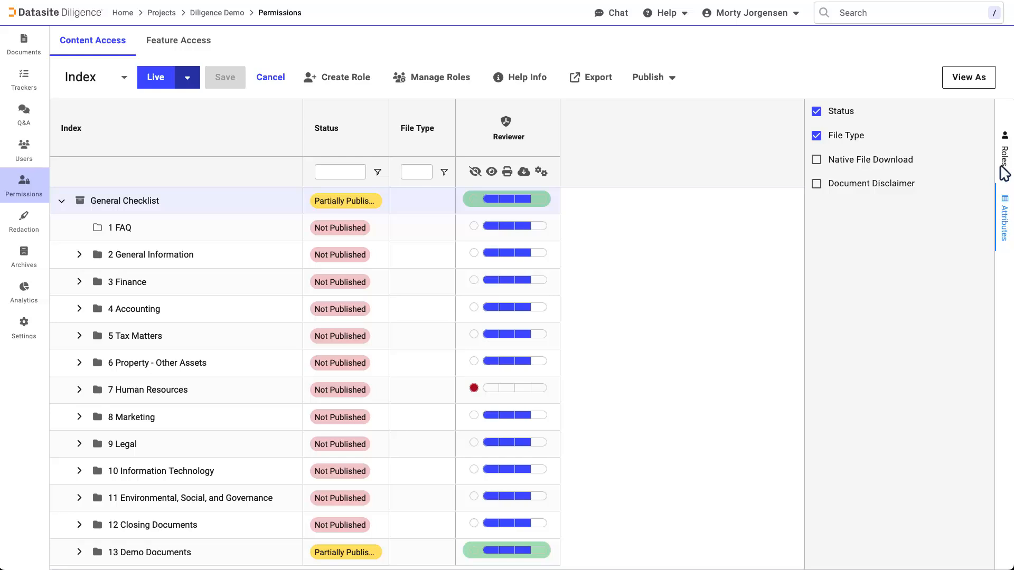
{"action": "left_click", "coordinate": [1004, 152]}
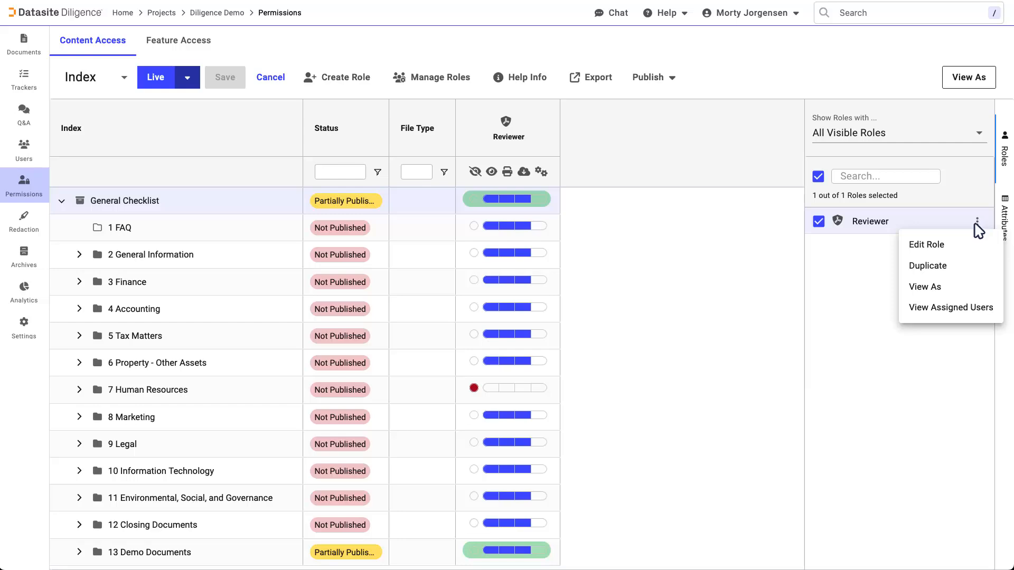
{"action": "left_click", "coordinate": [926, 244]}
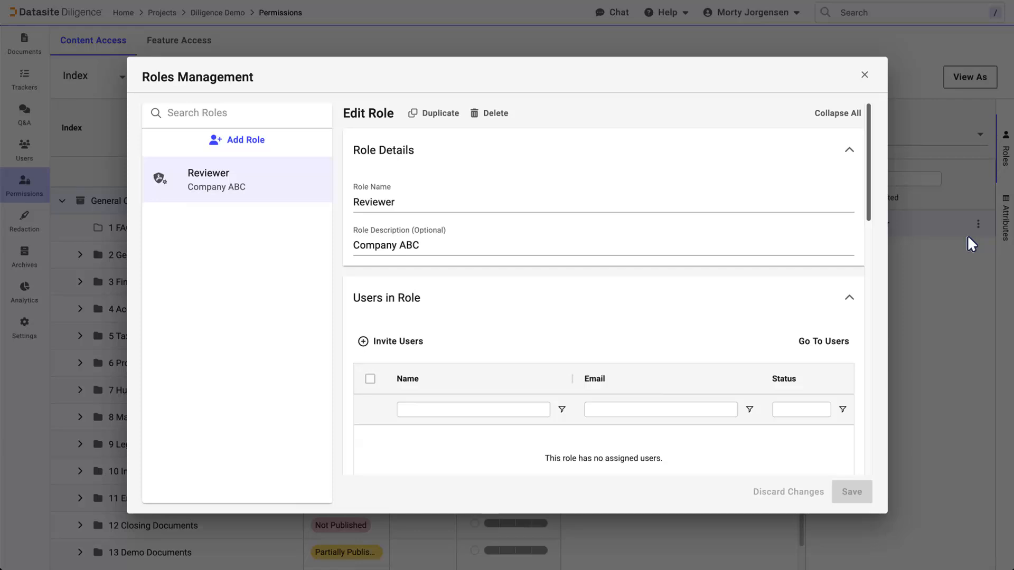
{"action": "mouse_move", "coordinate": [958, 254]}
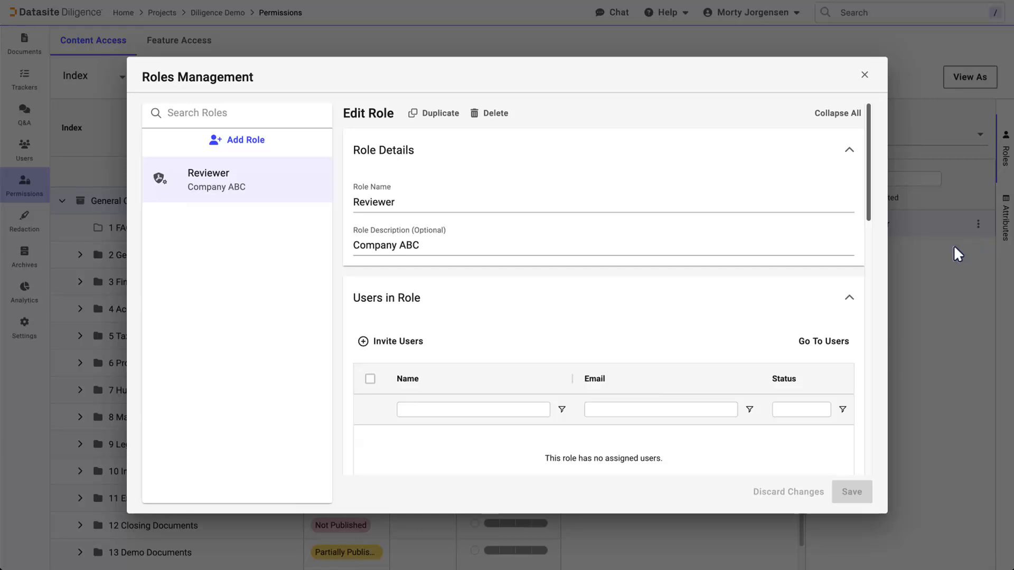
{"action": "scroll", "scroll_direction": "down", "scroll_amount": 3}
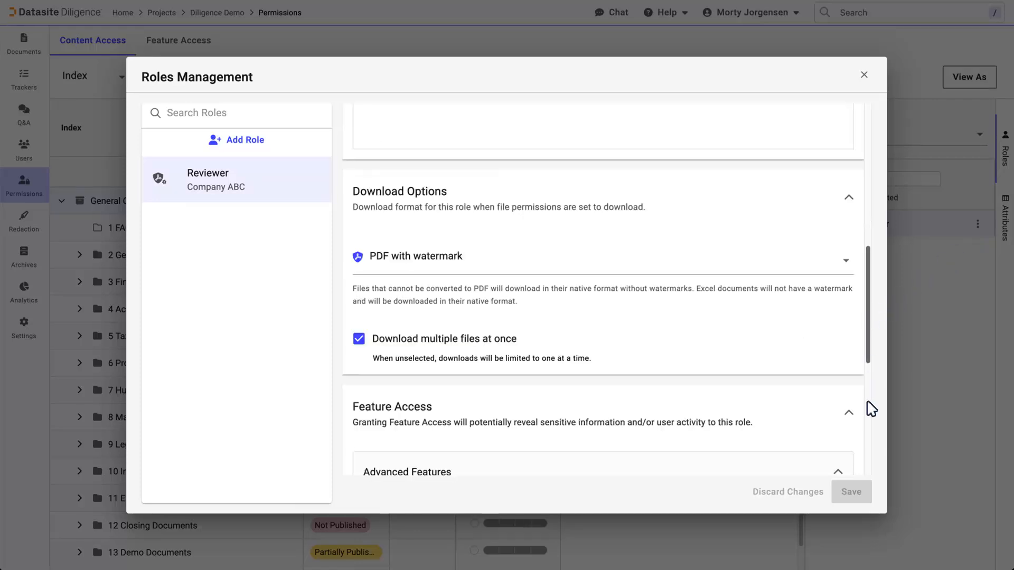
{"action": "scroll", "scroll_direction": "down", "scroll_amount": 3}
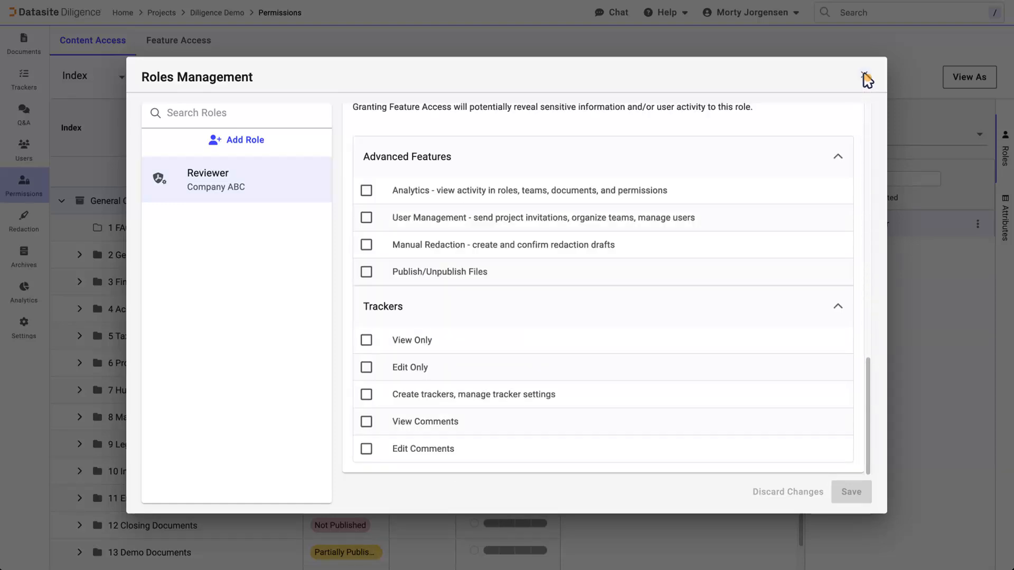
{"action": "left_click", "coordinate": [865, 77]}
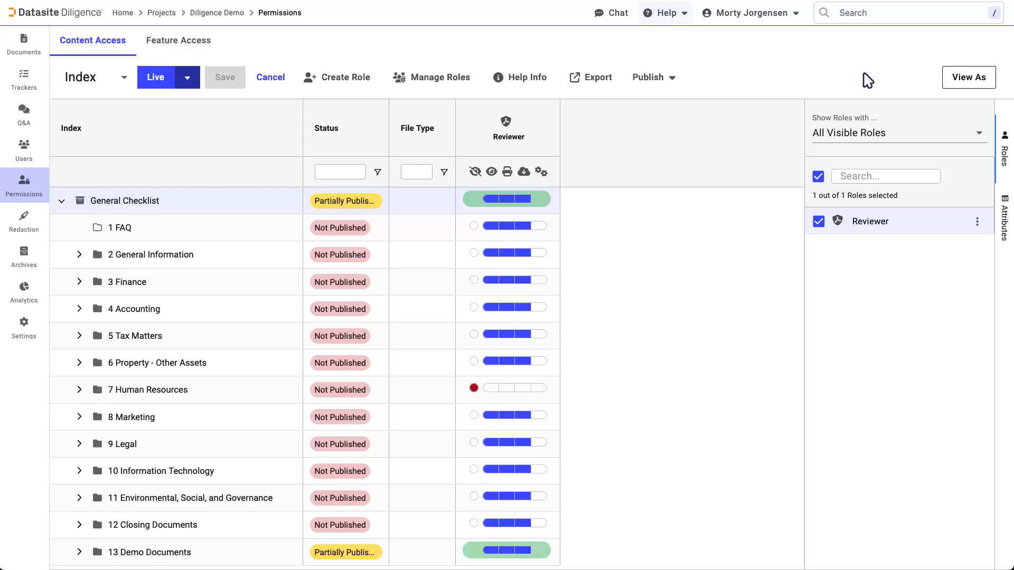
{"action": "mouse_move", "coordinate": [678, 19]}
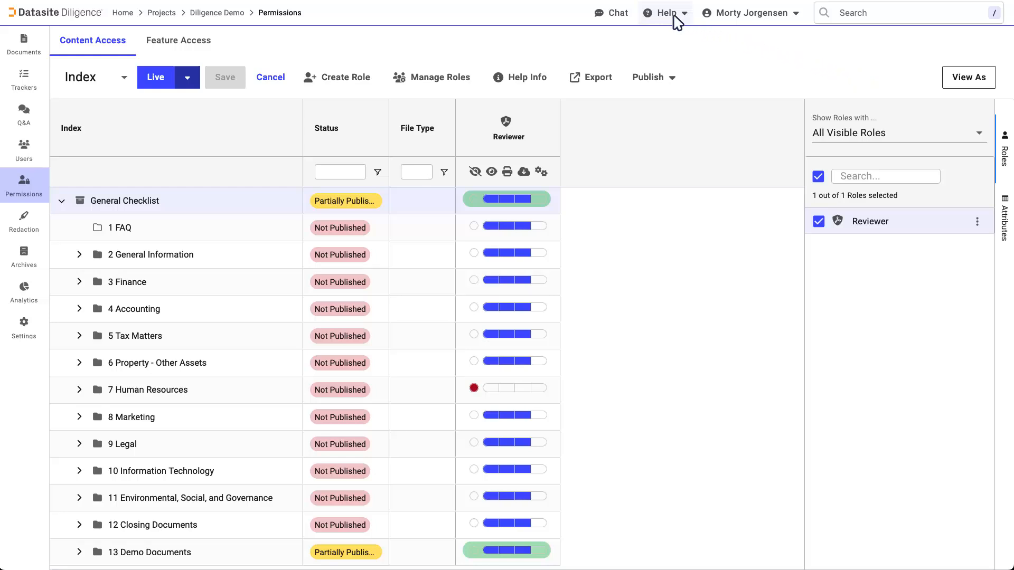